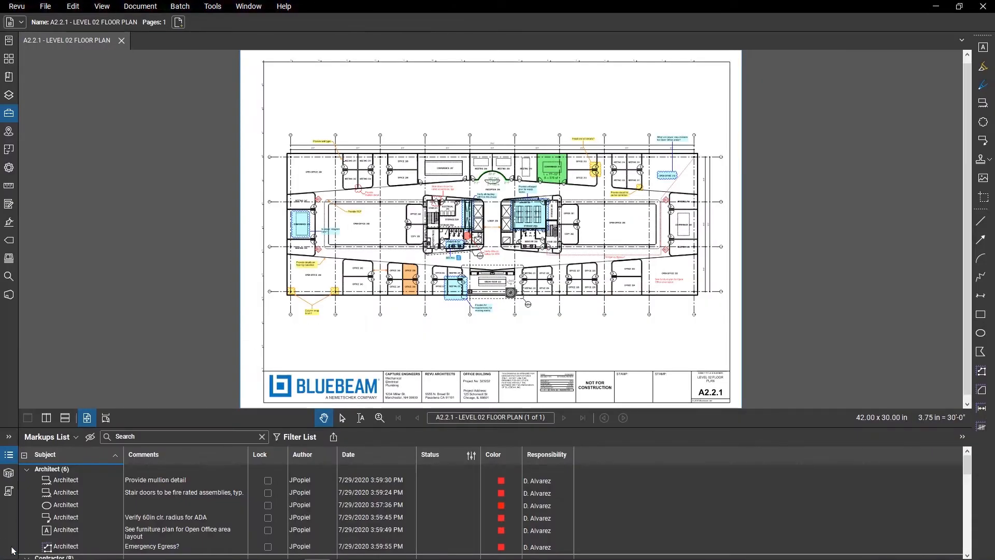
- Open the Markups List Summary dropdown showing CSV, XML, PDF and Print options
{"action": "left_click", "coordinate": [333, 437]}
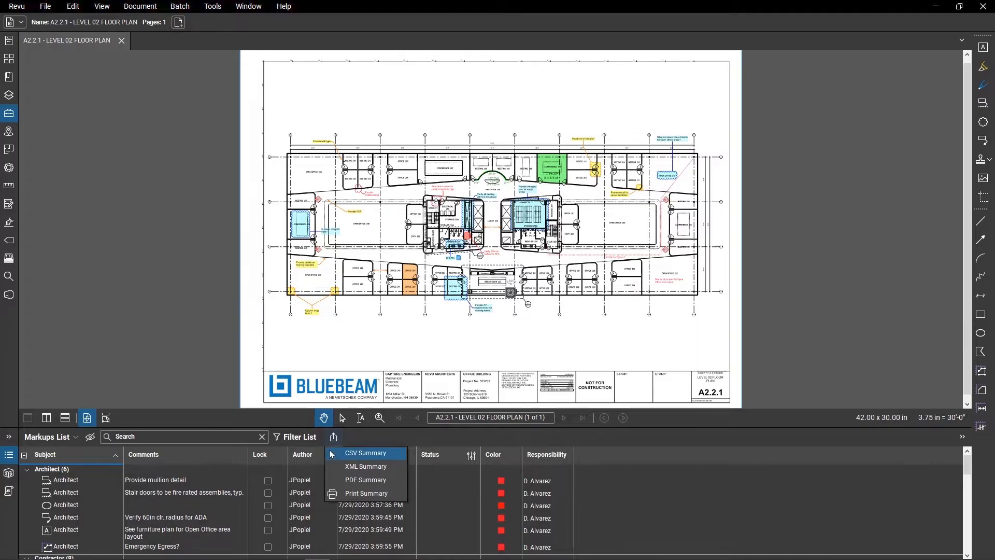
- Start a CSV markup summary for the level 02 floor plan covering All Pages
{"action": "left_click", "coordinate": [365, 453]}
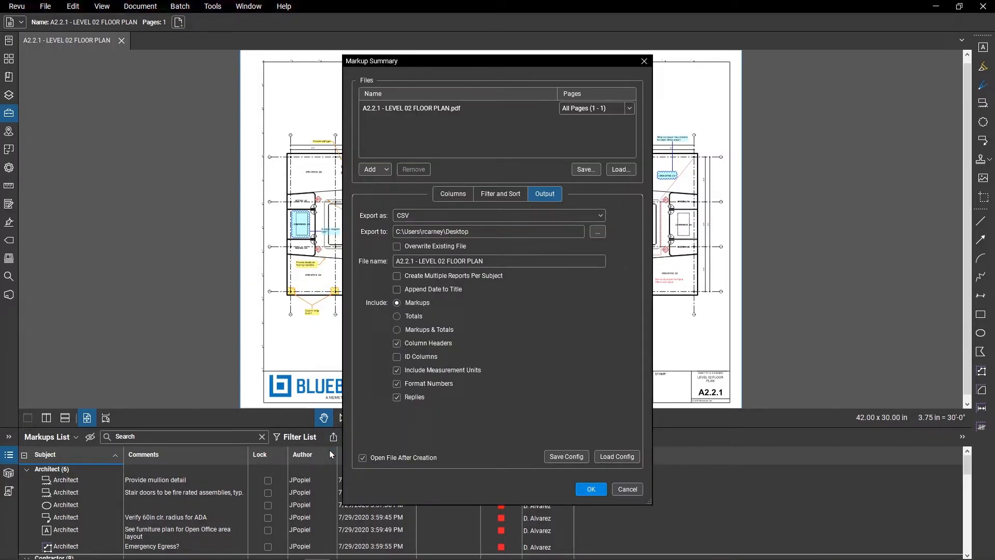
{"action": "left_click", "coordinate": [385, 169]}
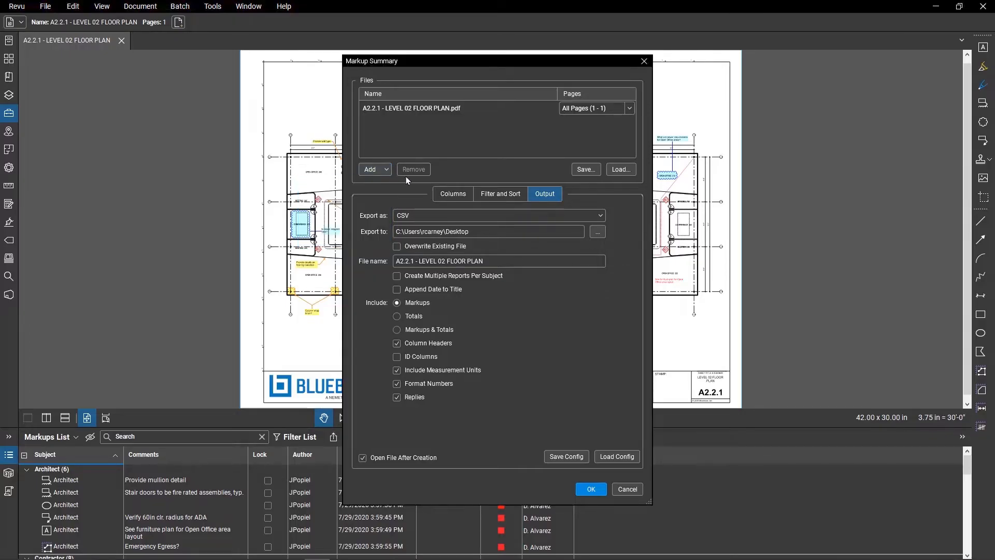
{"action": "left_click", "coordinate": [628, 108]}
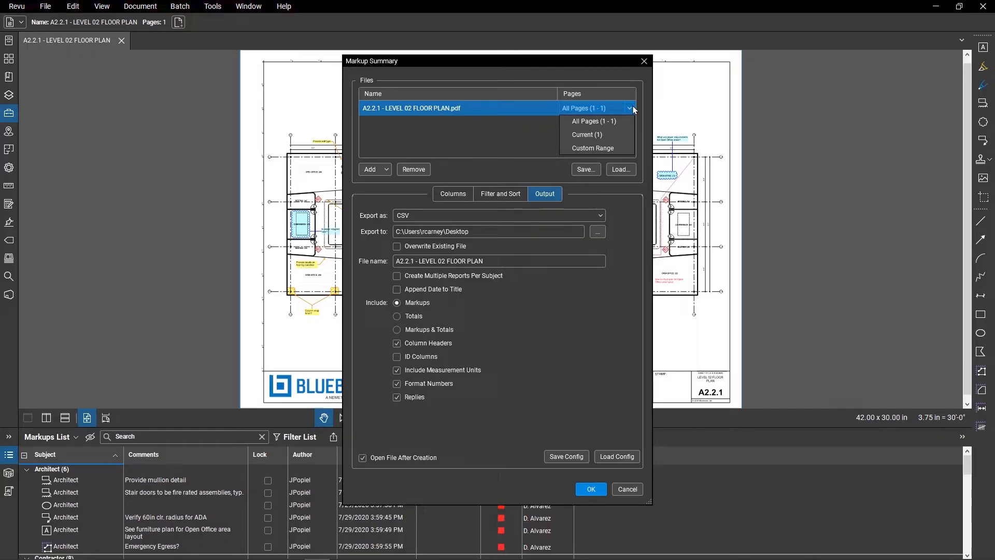
{"action": "left_click", "coordinate": [593, 122]}
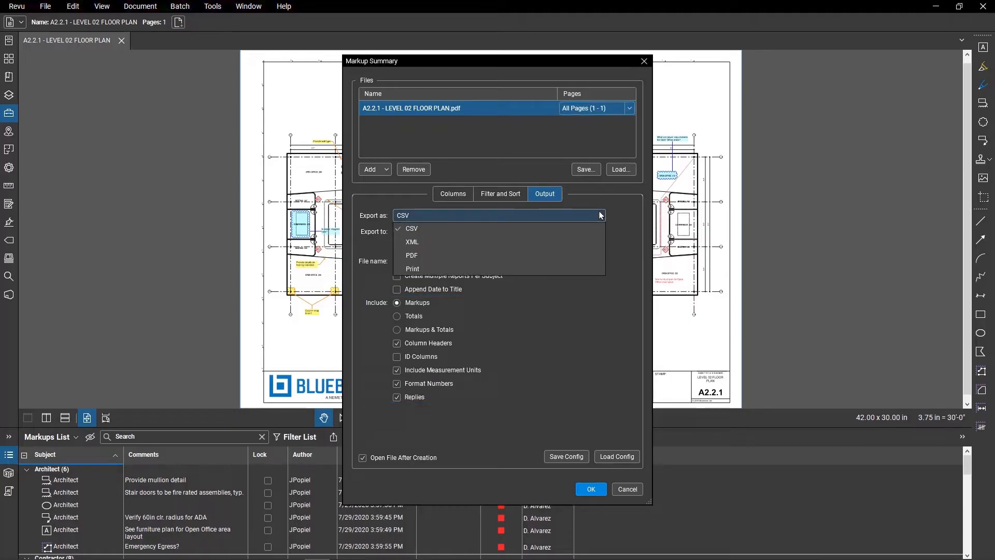
- Export the summary as PDF, appended and hyperlinked to the current floor plan
{"action": "left_click", "coordinate": [411, 242]}
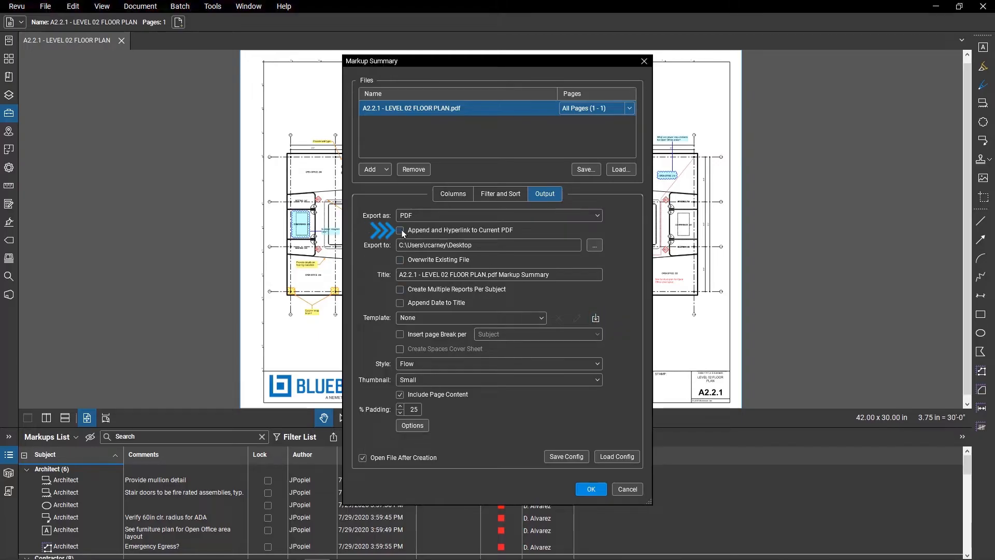
{"action": "left_click", "coordinate": [400, 230]}
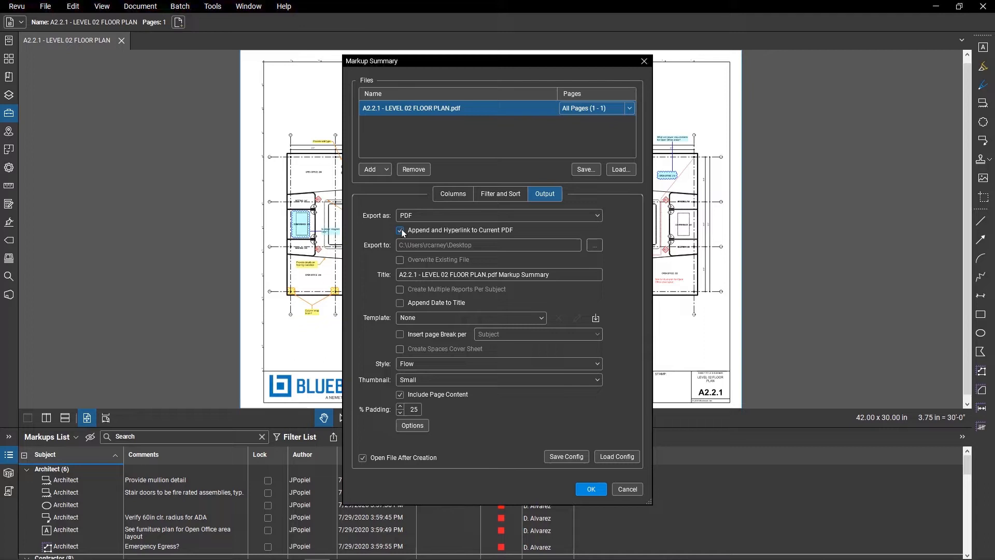
{"action": "left_click", "coordinate": [452, 193]}
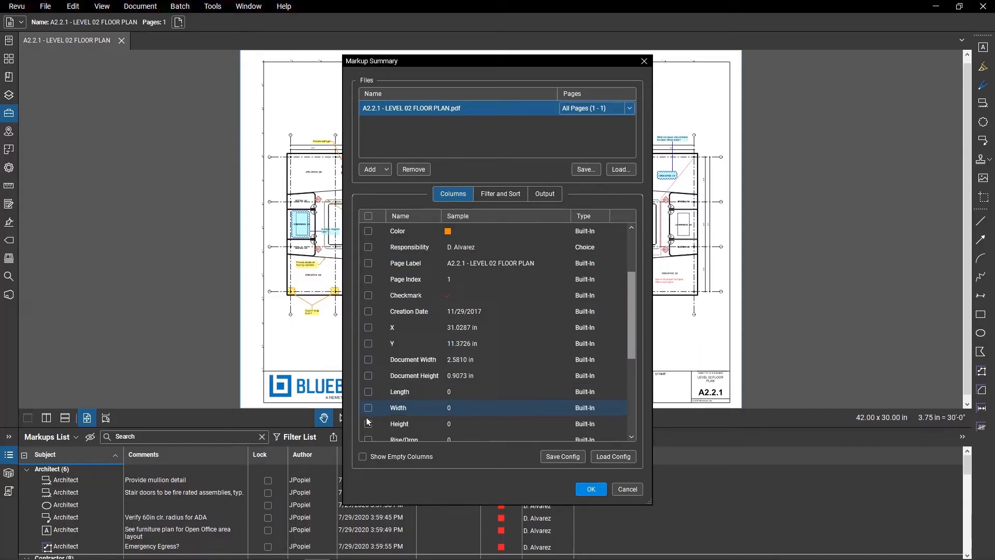
- Show empty columns and add Page Label to Subject, Comments, Lock, Author and Status
{"action": "left_click", "coordinate": [362, 456]}
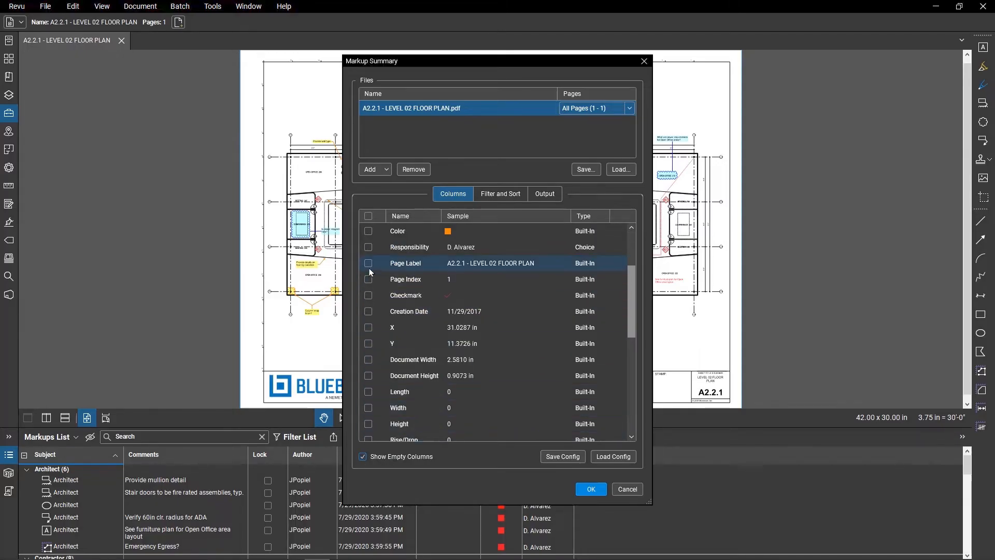
{"action": "left_click", "coordinate": [368, 263]}
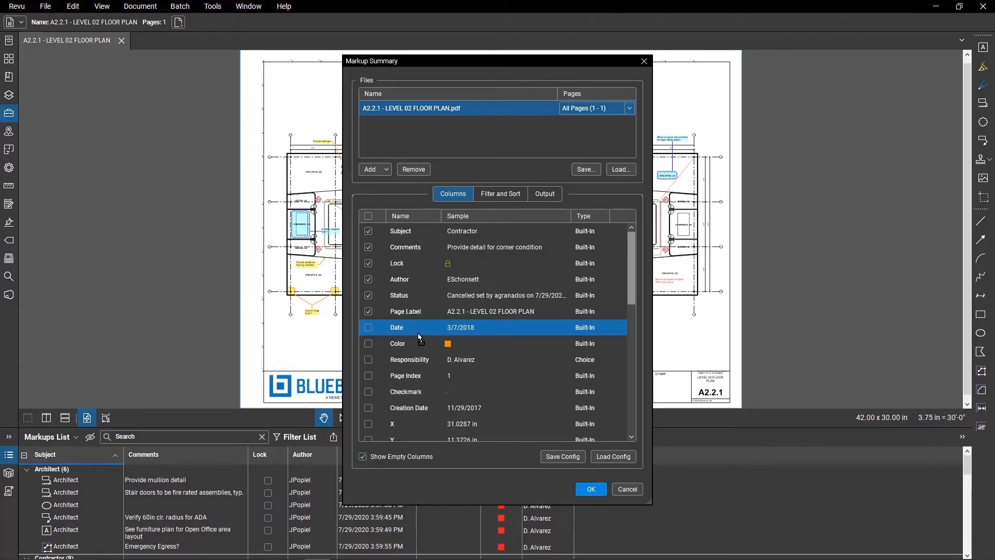
{"action": "left_click", "coordinate": [500, 193]}
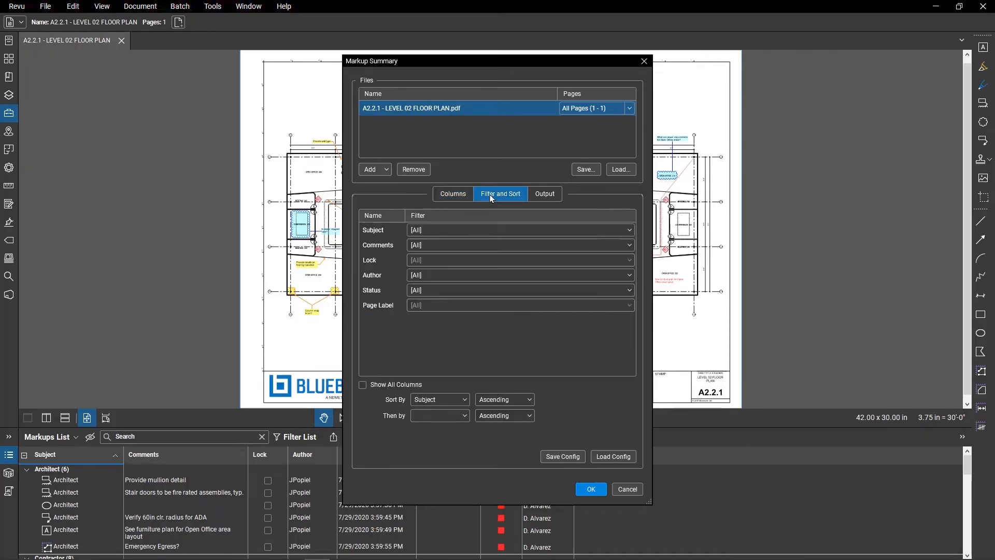
- Sort by Author then Page Label and generate the appended summary
{"action": "left_click", "coordinate": [628, 229]}
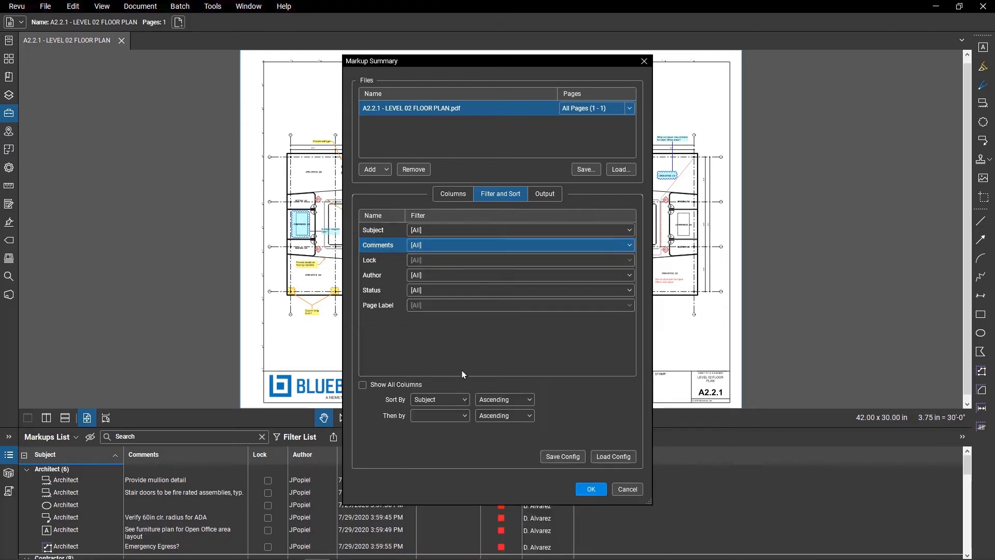
{"action": "left_click", "coordinate": [438, 399]}
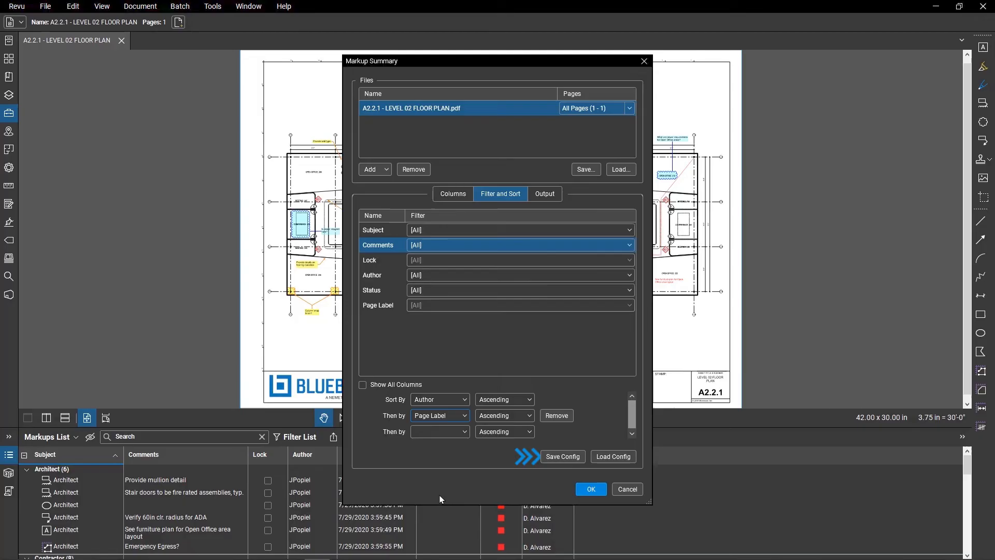
{"action": "left_click", "coordinate": [526, 456]}
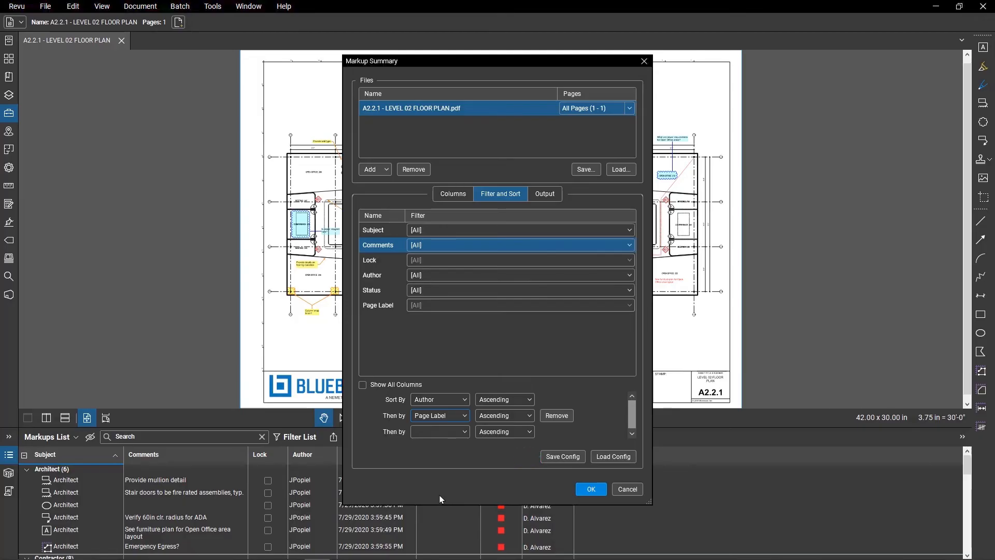
{"action": "left_click", "coordinate": [590, 488]}
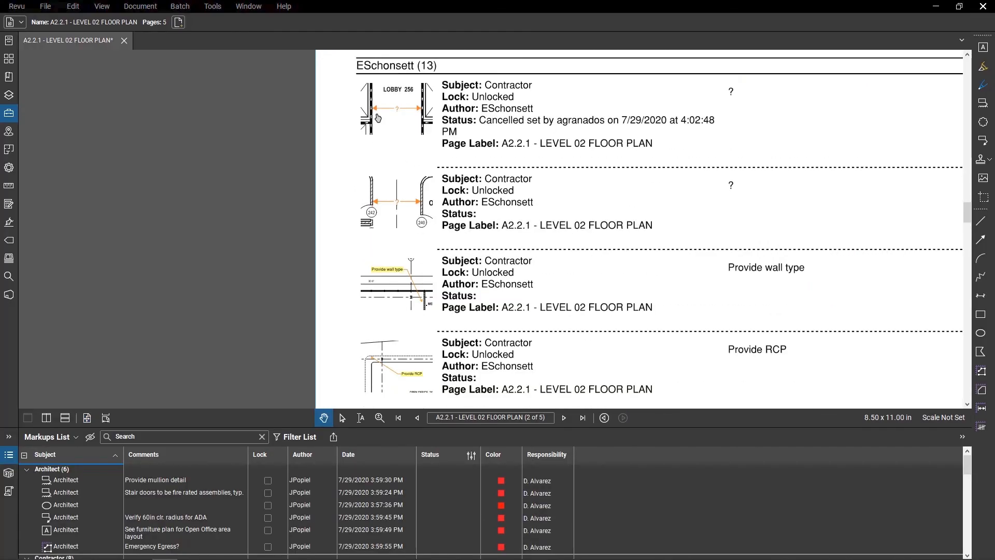
- Double-click the first summary thumbnail to jump to the LOBBY 256 markup
{"action": "double_click", "coordinate": [376, 118]}
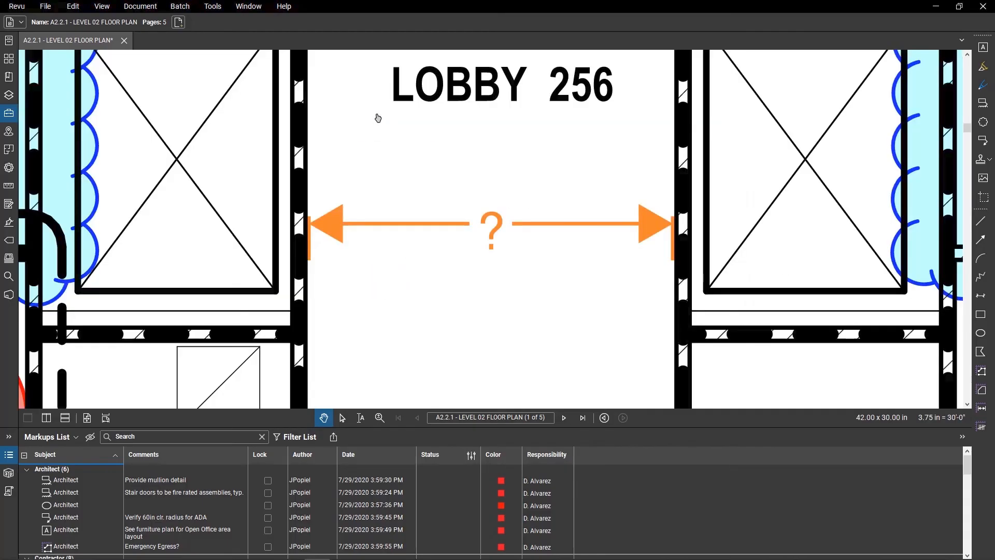